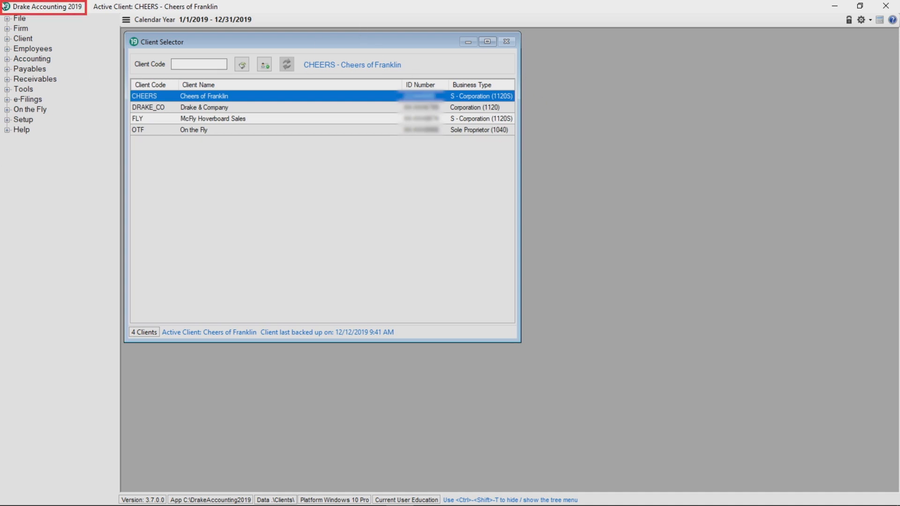
Enter the firm's TCC in Firm Information Setup and save it
{"action": "left_click", "coordinate": [21, 28]}
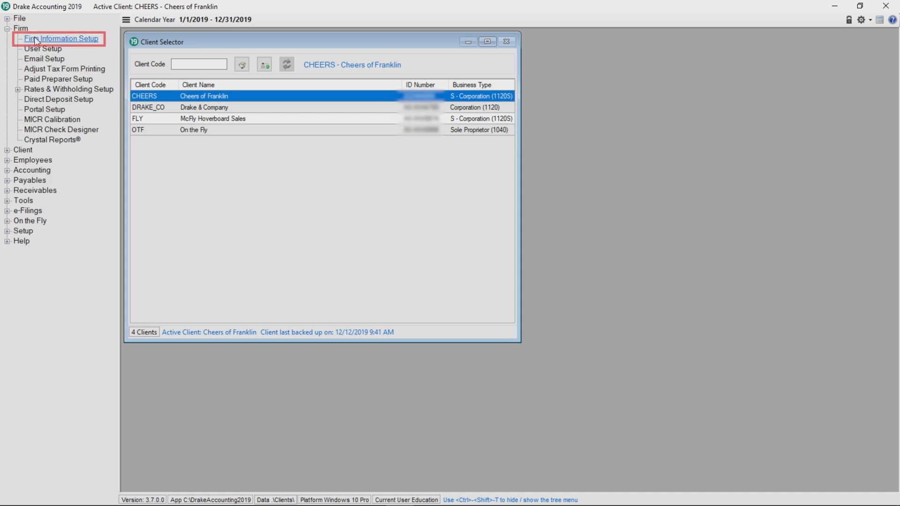
{"action": "left_click", "coordinate": [61, 38]}
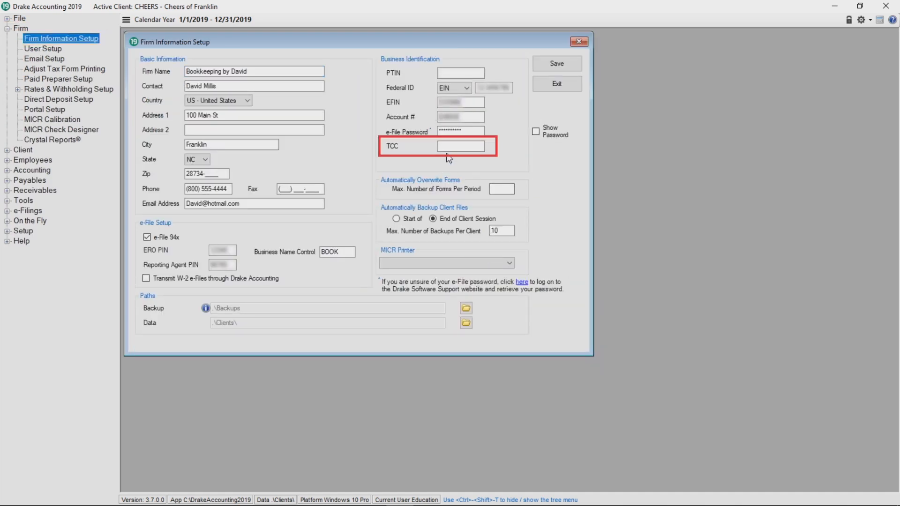
{"action": "type", "text": "1"}
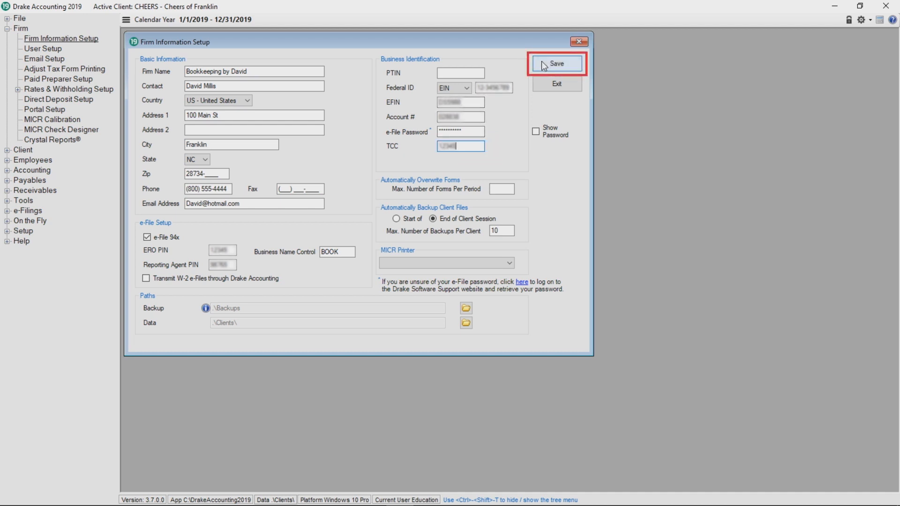
{"action": "left_click", "coordinate": [556, 63]}
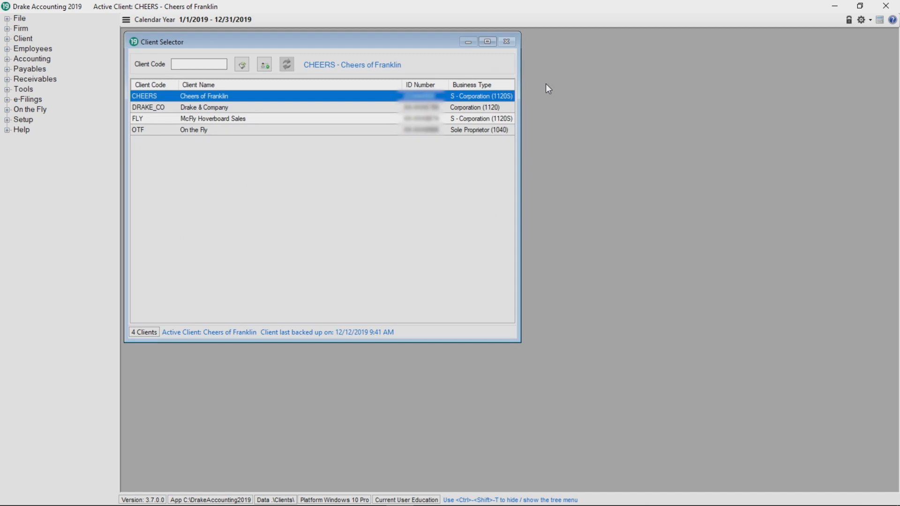
{"action": "mouse_move", "coordinate": [313, 57]}
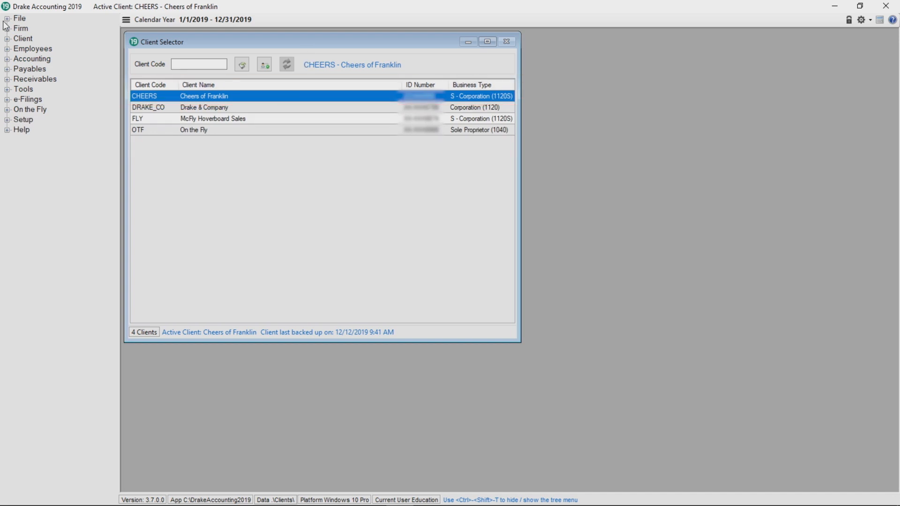
Enable Mask ID on 1099/1098 in Cheers of Franklin's Federal Form Setup and save
{"action": "left_click", "coordinate": [23, 39]}
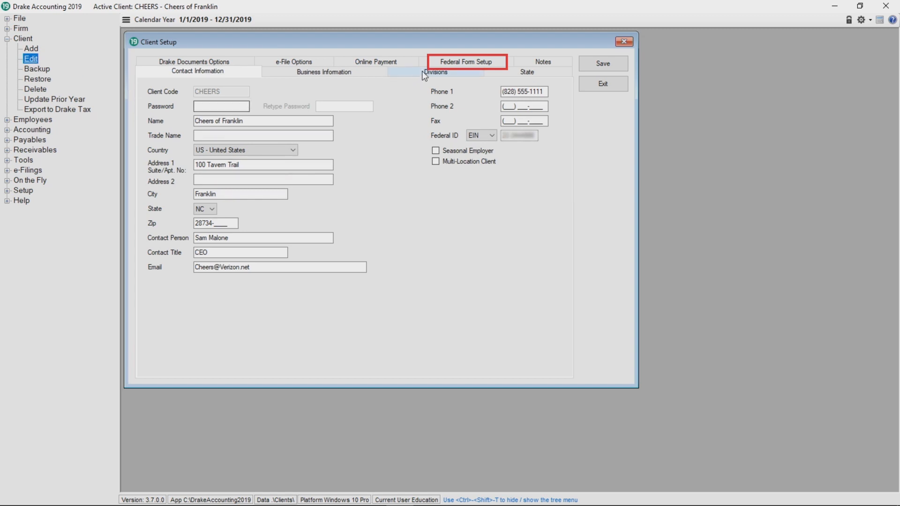
{"action": "left_click", "coordinate": [467, 62]}
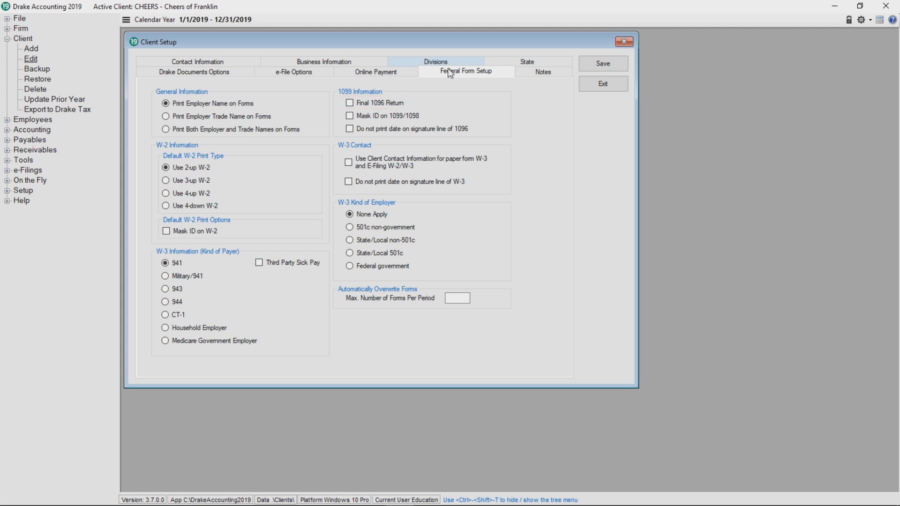
{"action": "left_click", "coordinate": [349, 115]}
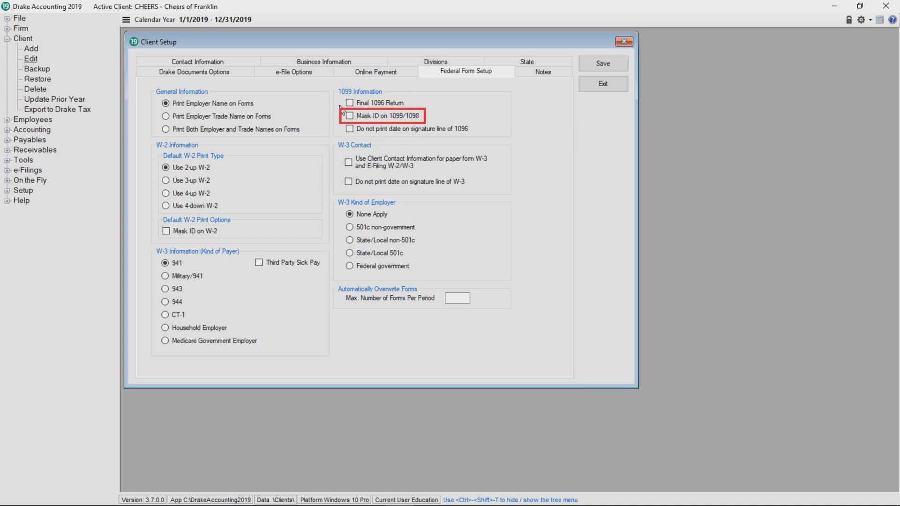
{"action": "left_click", "coordinate": [349, 116]}
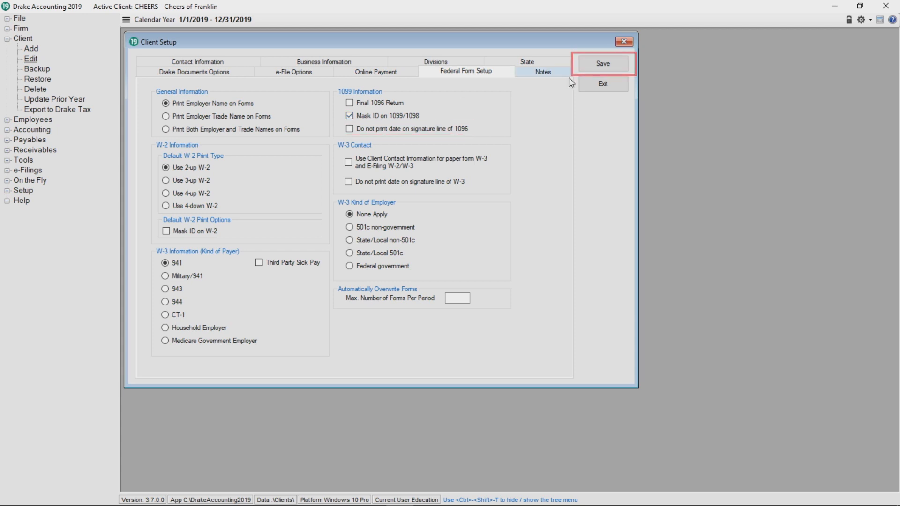
{"action": "left_click", "coordinate": [602, 63]}
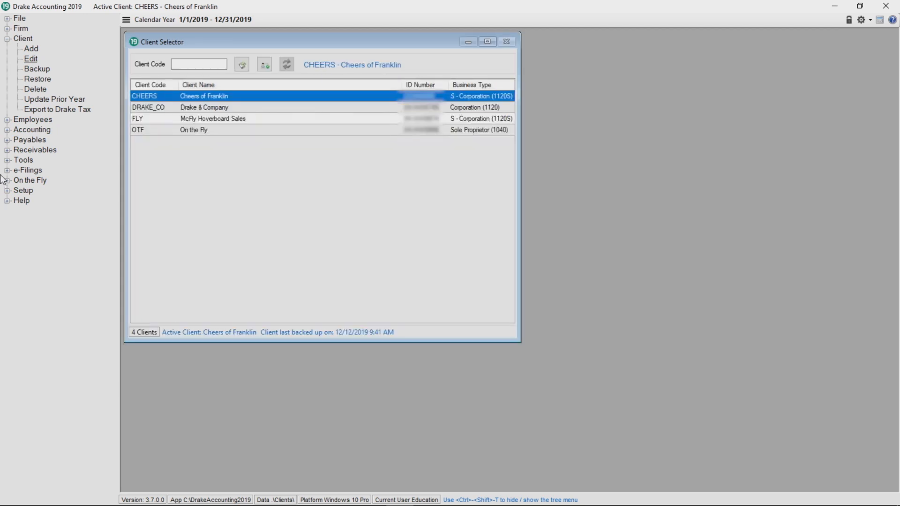
Process 1099-MISC forms for all three vendors and review Tortelli Foods' 24000.00 form
{"action": "left_click", "coordinate": [30, 68]}
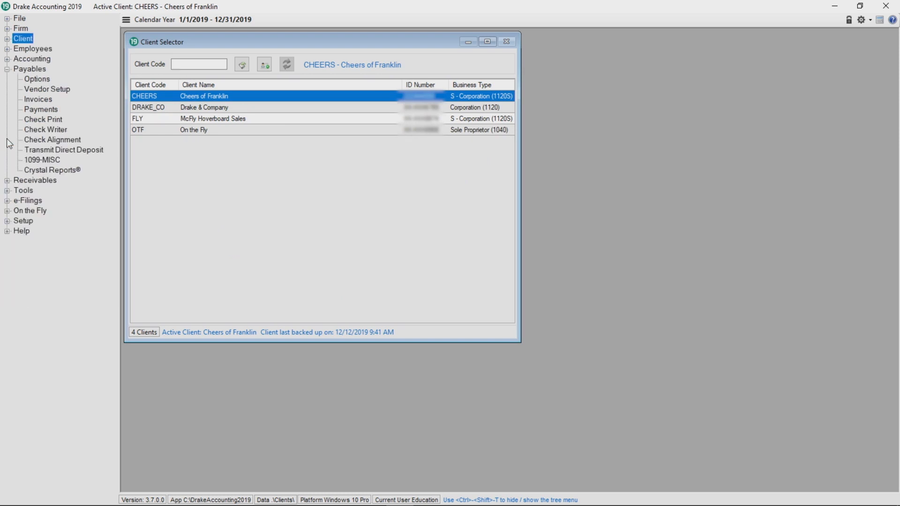
{"action": "mouse_move", "coordinate": [41, 159]}
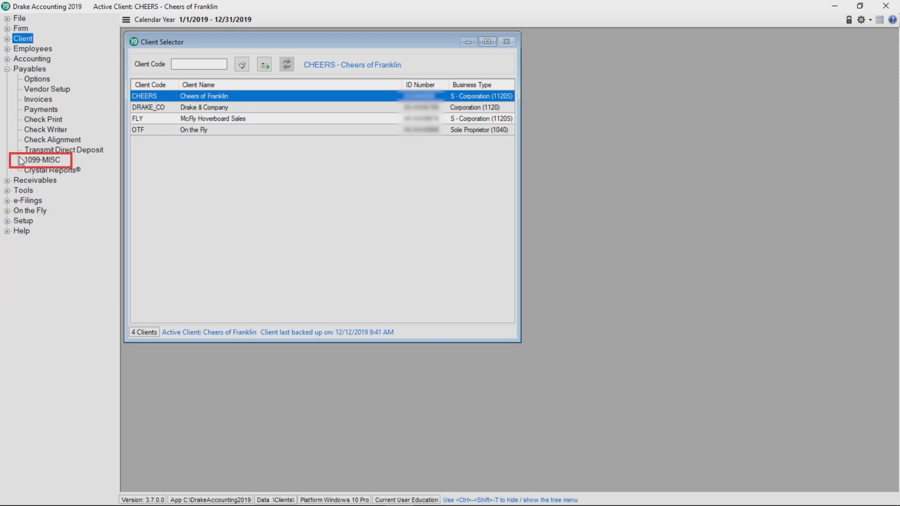
{"action": "left_click", "coordinate": [42, 160]}
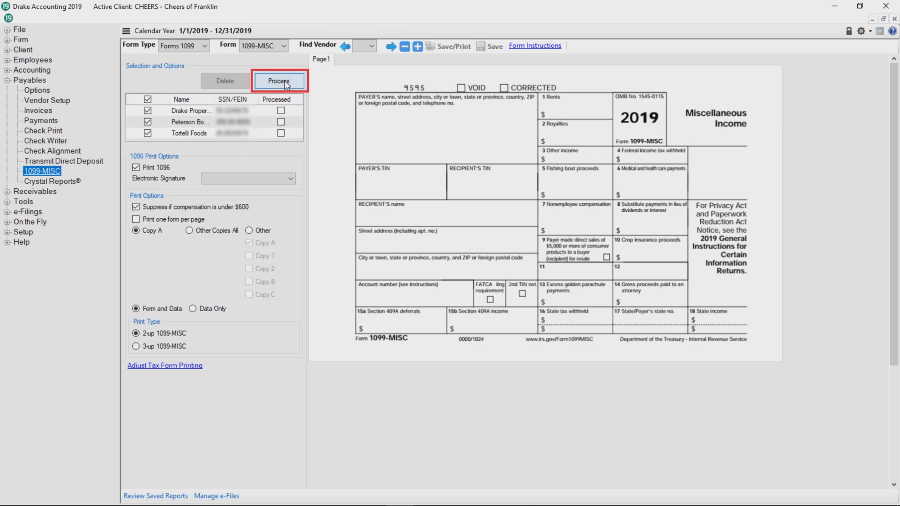
{"action": "left_click", "coordinate": [280, 80]}
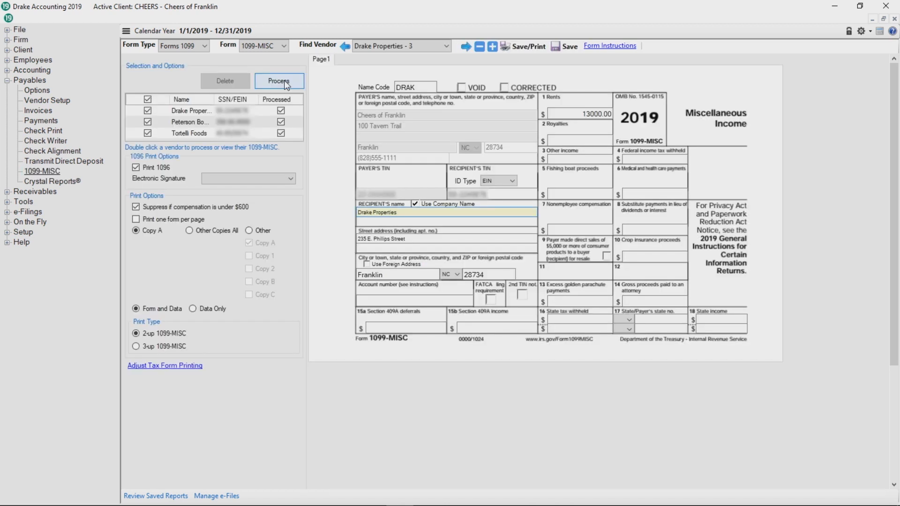
{"action": "left_click", "coordinate": [279, 81]}
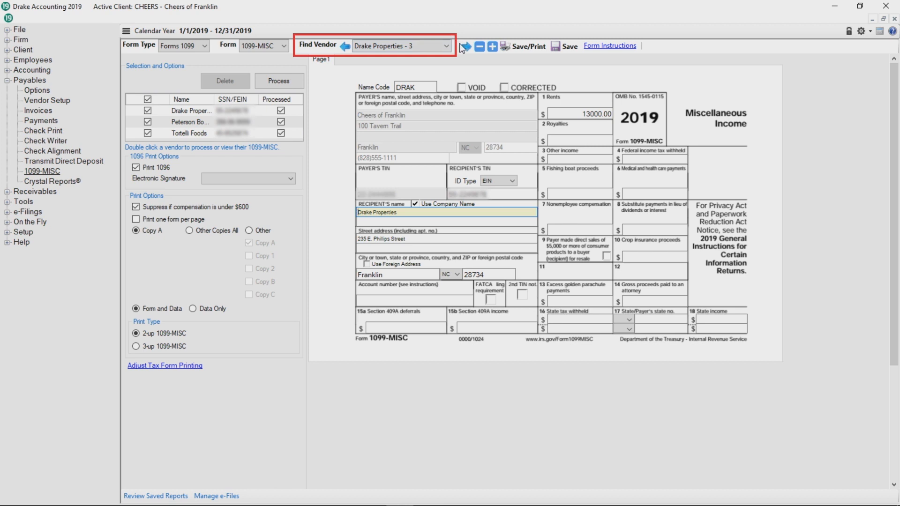
{"action": "left_click", "coordinate": [466, 46]}
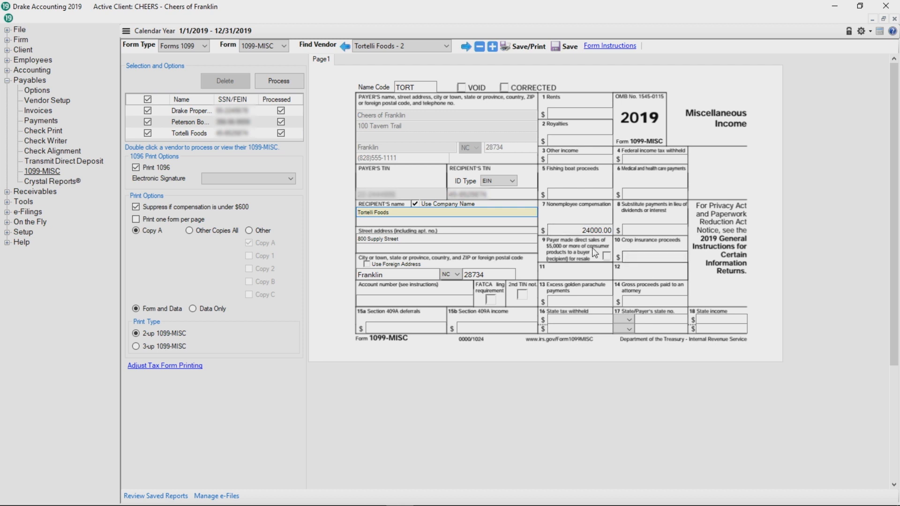
{"action": "left_click", "coordinate": [577, 231]}
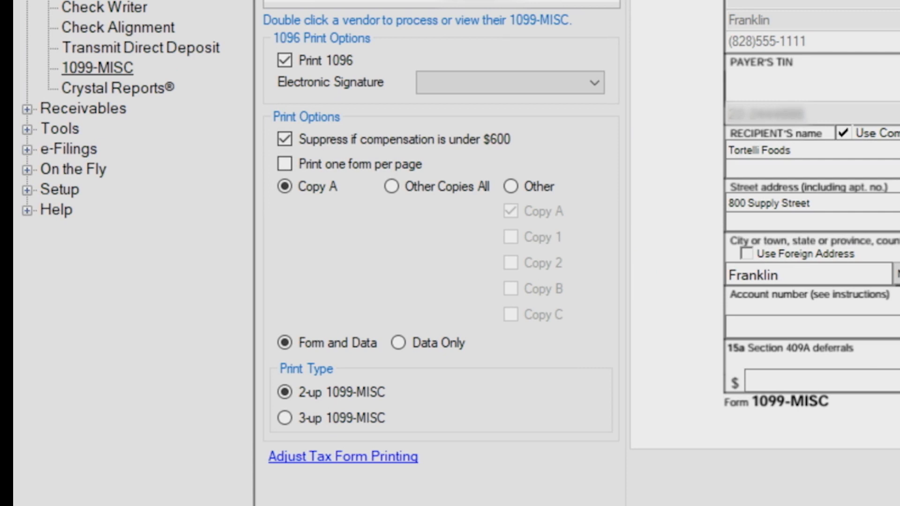
{"action": "mouse_move", "coordinate": [356, 298]}
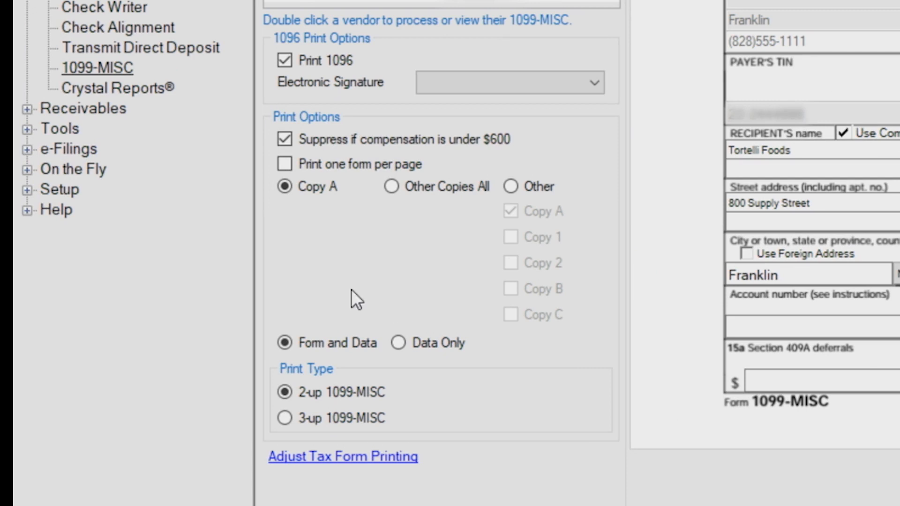
{"action": "mouse_move", "coordinate": [338, 300]}
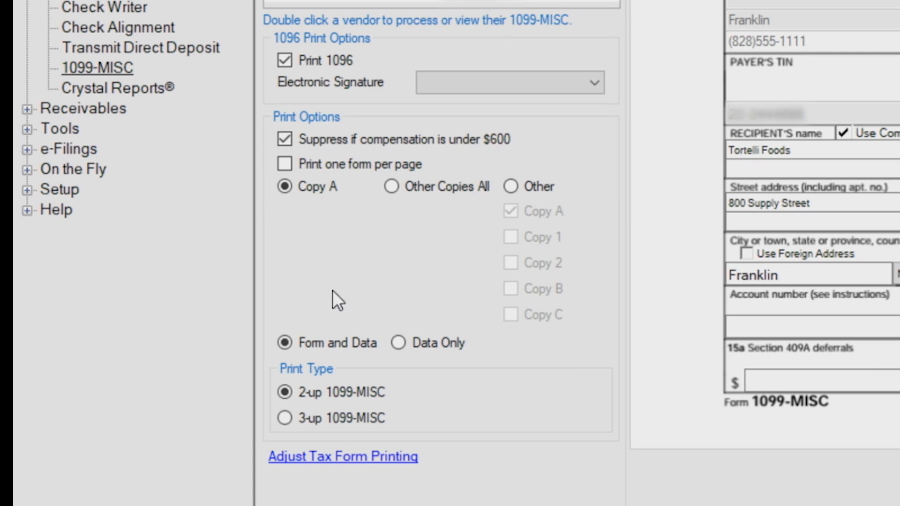
{"action": "mouse_move", "coordinate": [350, 365]}
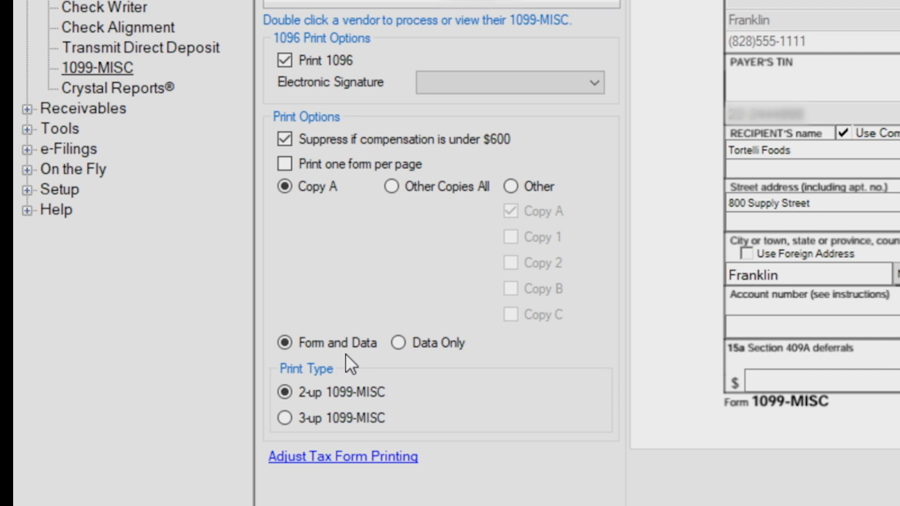
Save Tortelli Foods' 1099-MISC showing 27000.00 nonemployee compensation
{"action": "left_click", "coordinate": [298, 344]}
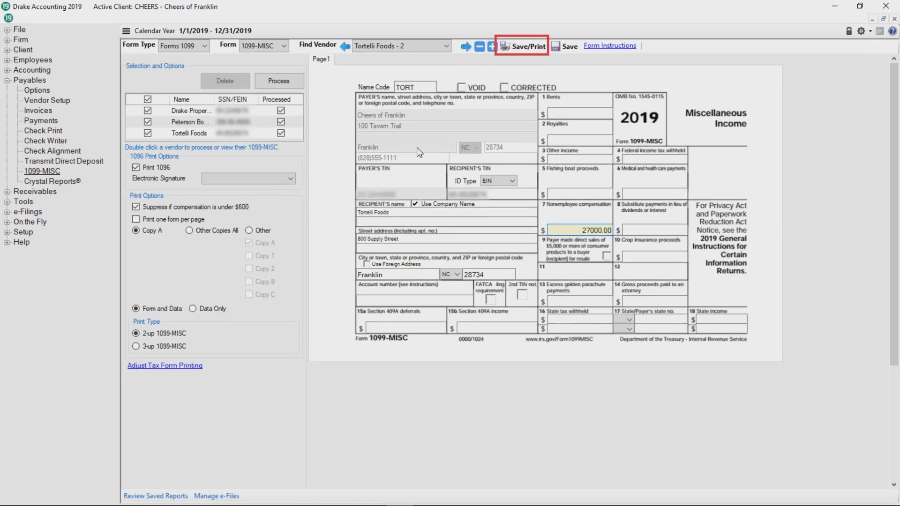
{"action": "mouse_move", "coordinate": [564, 46]}
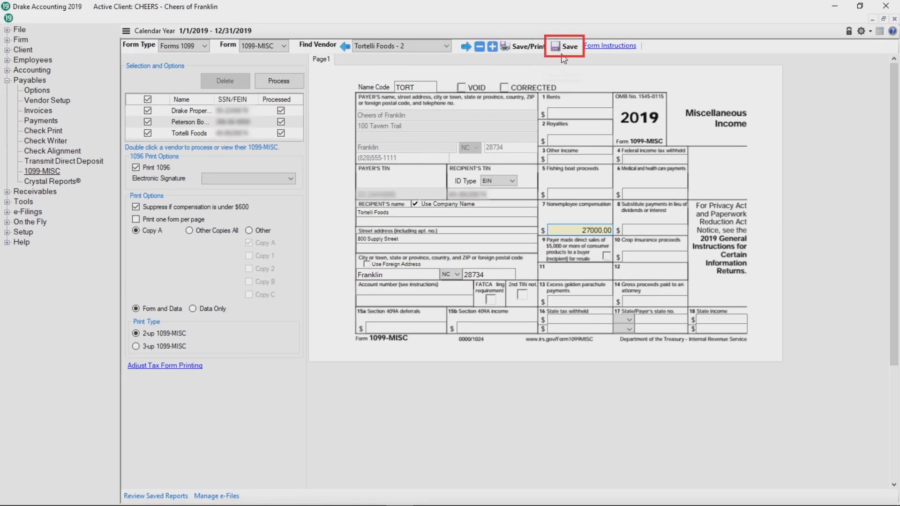
{"action": "mouse_move", "coordinate": [564, 47]}
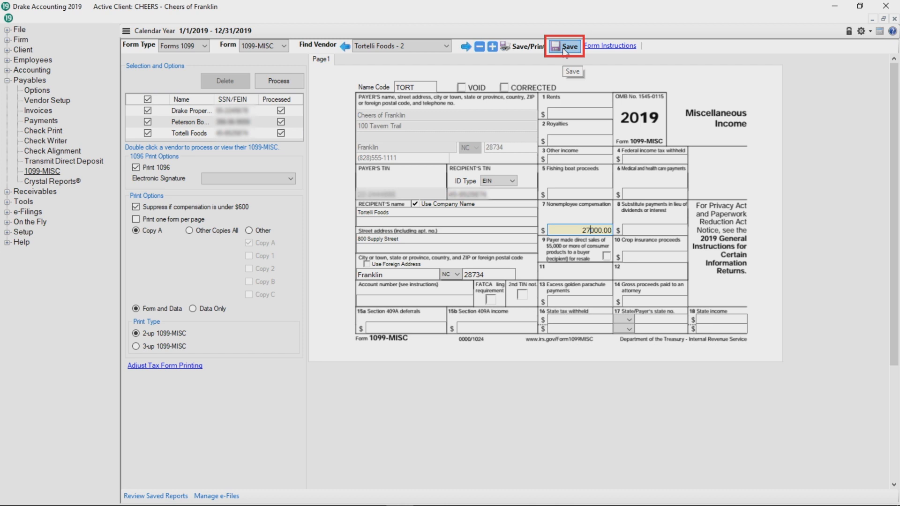
{"action": "left_click", "coordinate": [563, 46]}
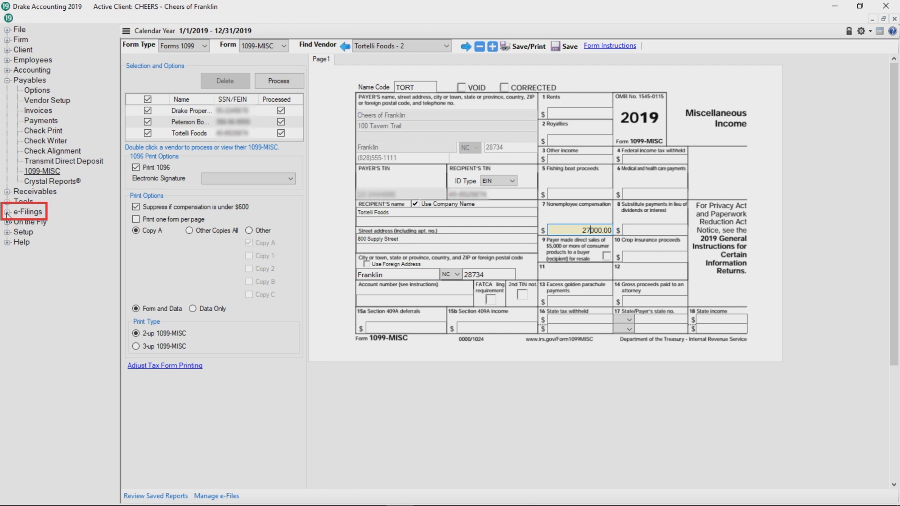
Reach the Federal 1099/1098 Create File window via e-Filings > 1099/1098
{"action": "left_click", "coordinate": [8, 211]}
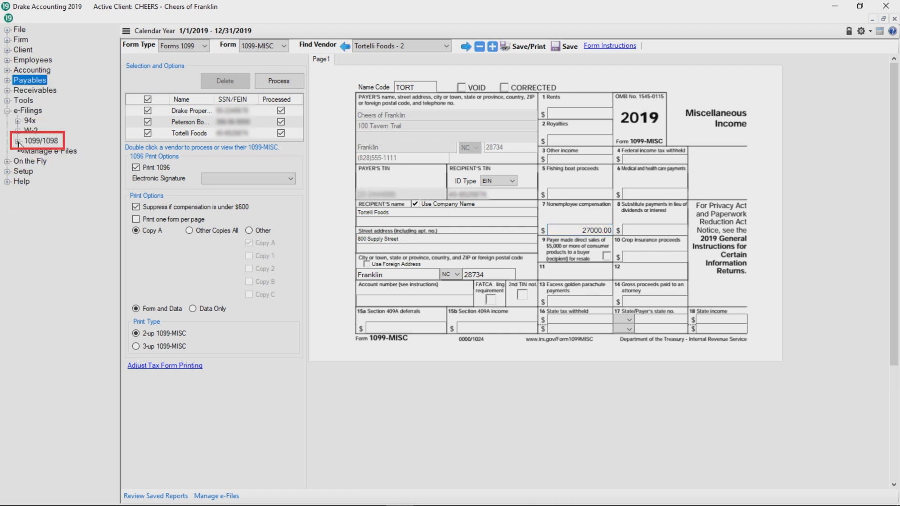
{"action": "left_click", "coordinate": [40, 141]}
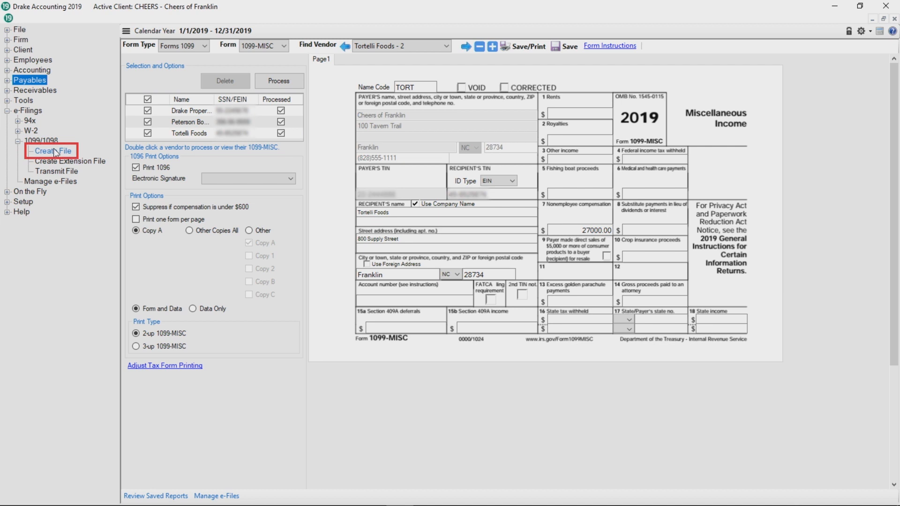
{"action": "left_click", "coordinate": [52, 151]}
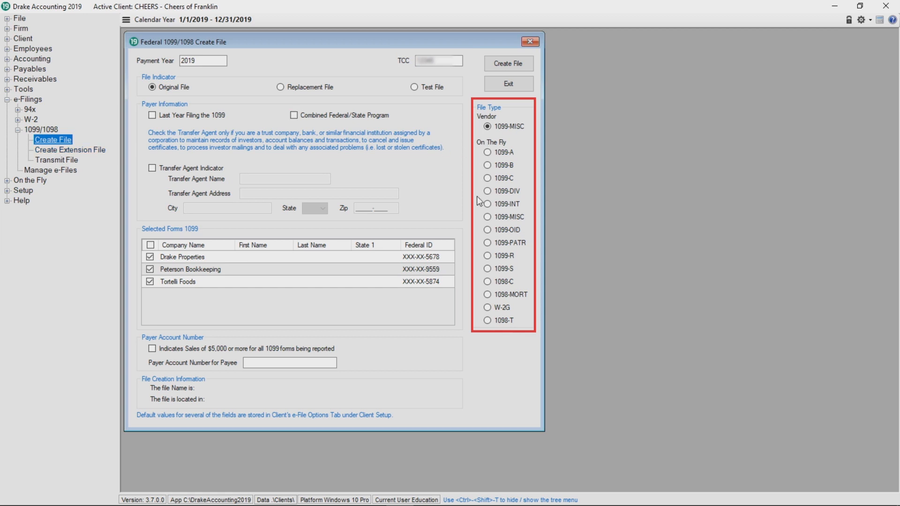
{"action": "mouse_move", "coordinate": [479, 133]}
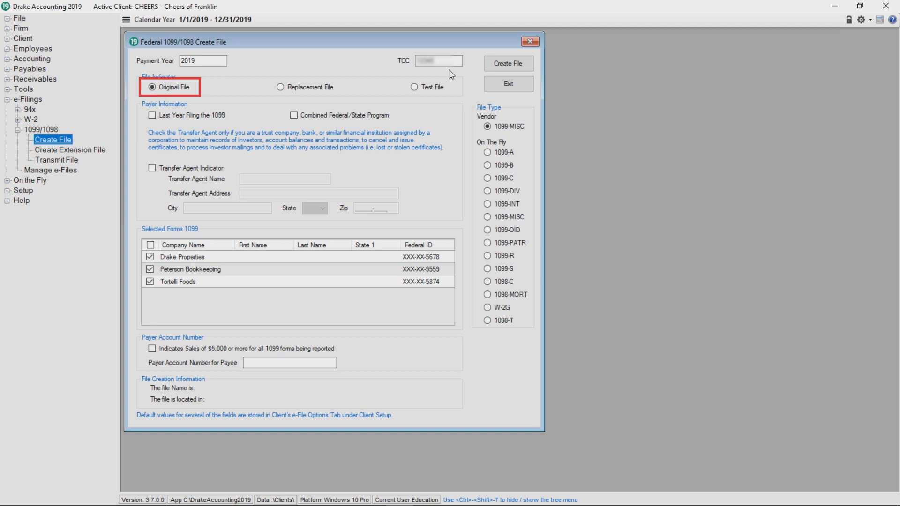
{"action": "mouse_move", "coordinate": [200, 104]}
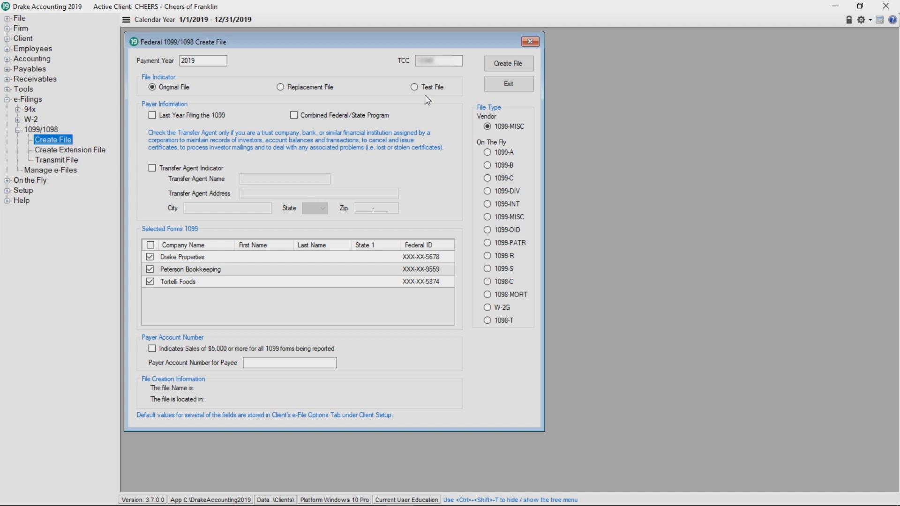
Mark the 1099-MISC e-file as an Original File and include all three vendors
{"action": "left_click", "coordinate": [415, 86]}
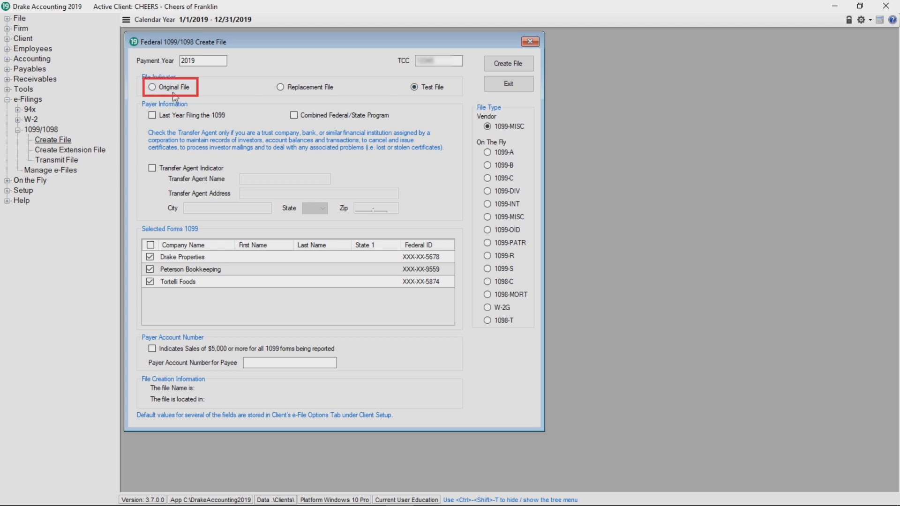
{"action": "left_click", "coordinate": [152, 86]}
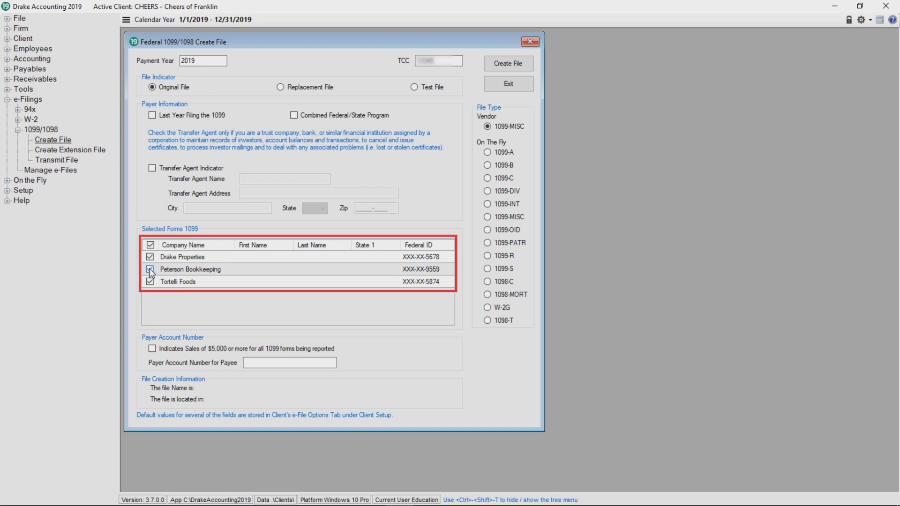
{"action": "left_click", "coordinate": [149, 269]}
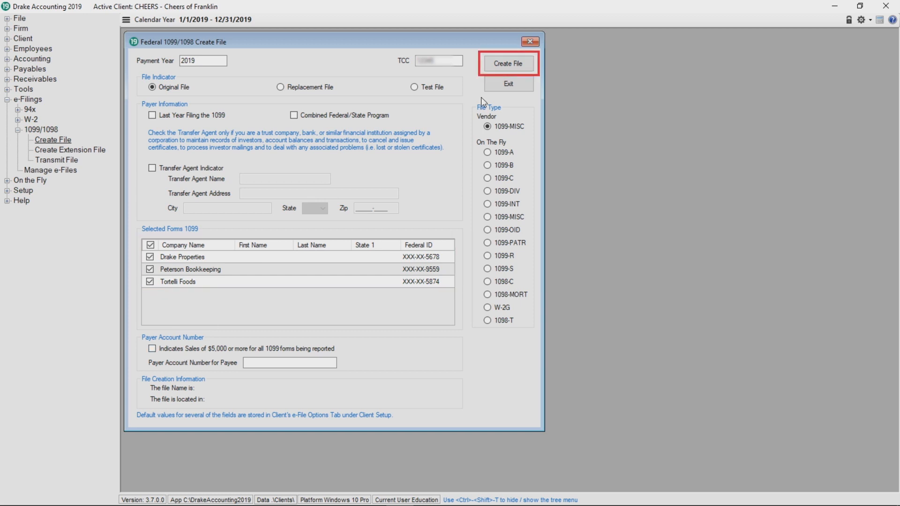
Create the e-file ORIG.12345.2018.99MISC.txt and acknowledge the confirmation
{"action": "left_click", "coordinate": [507, 63]}
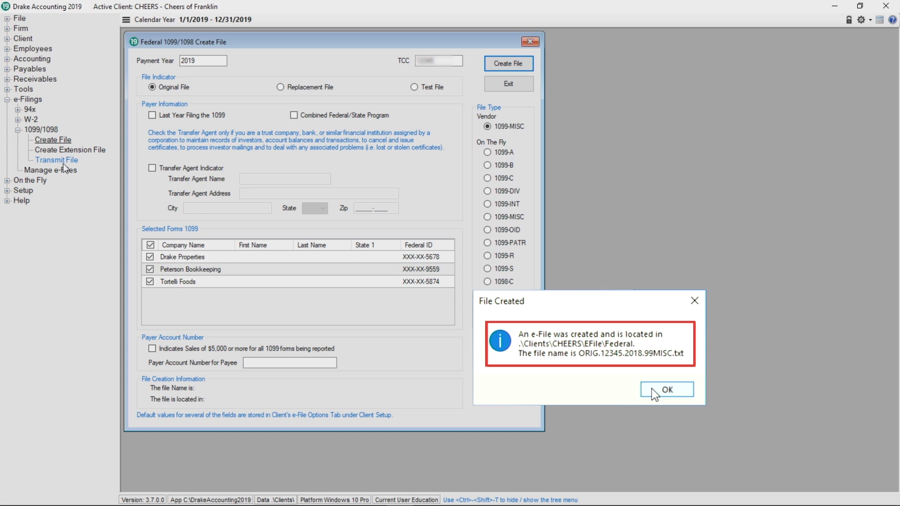
{"action": "left_click", "coordinate": [666, 390]}
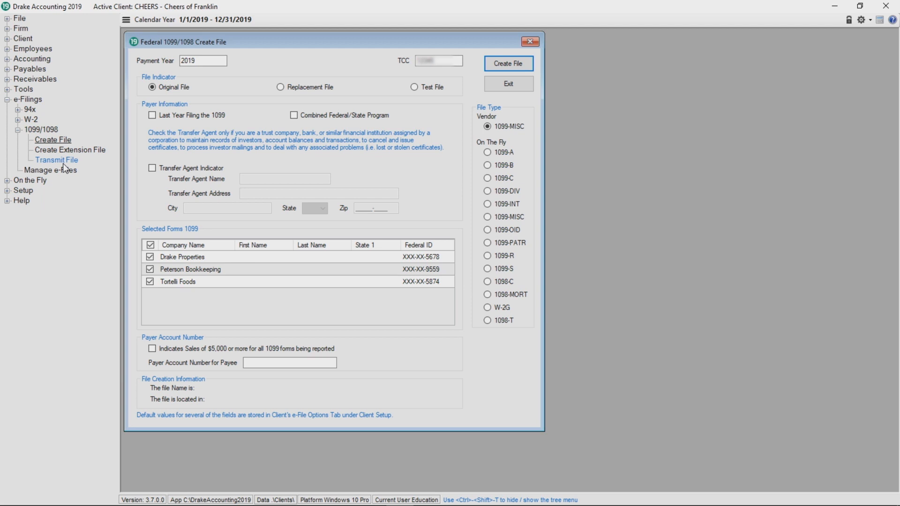
Reach Transmit File under e-Filings > 1099/1098 and choose the live IRS FIRE site
{"action": "left_click", "coordinate": [28, 99]}
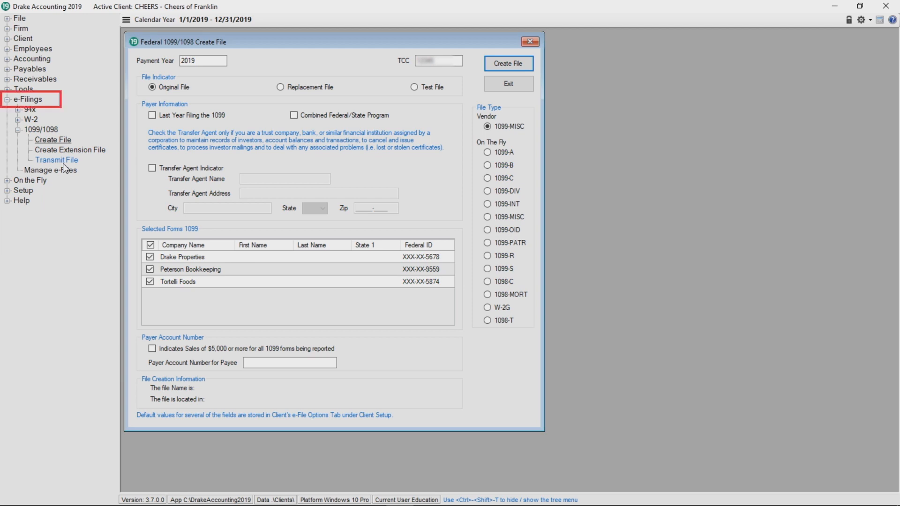
{"action": "left_click", "coordinate": [41, 129]}
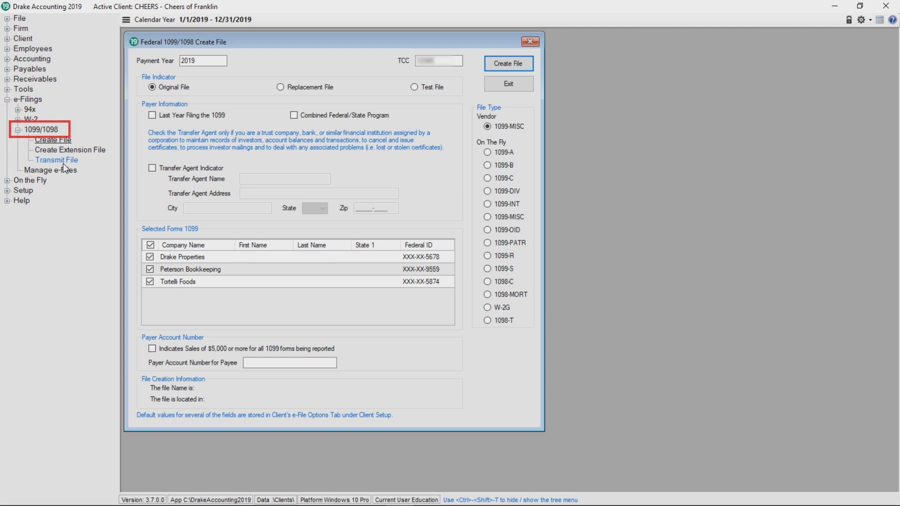
{"action": "left_click", "coordinate": [56, 159]}
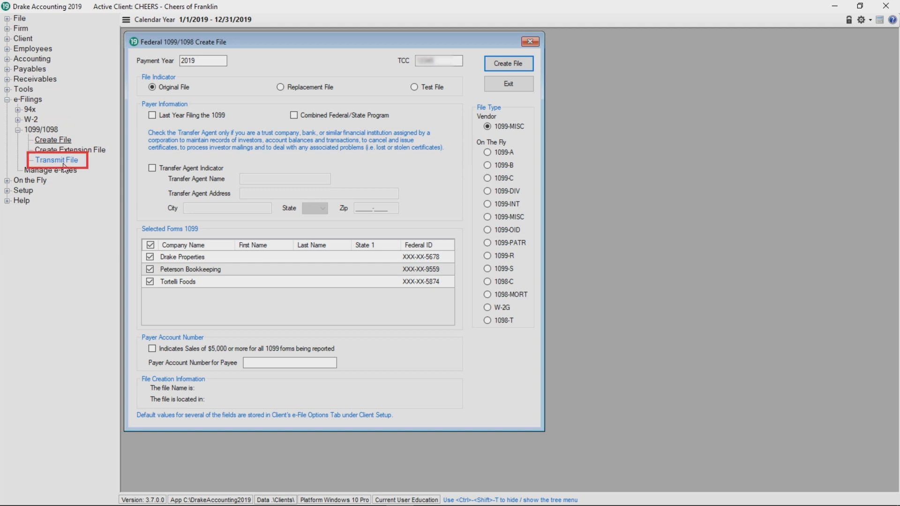
{"action": "left_click", "coordinate": [56, 160]}
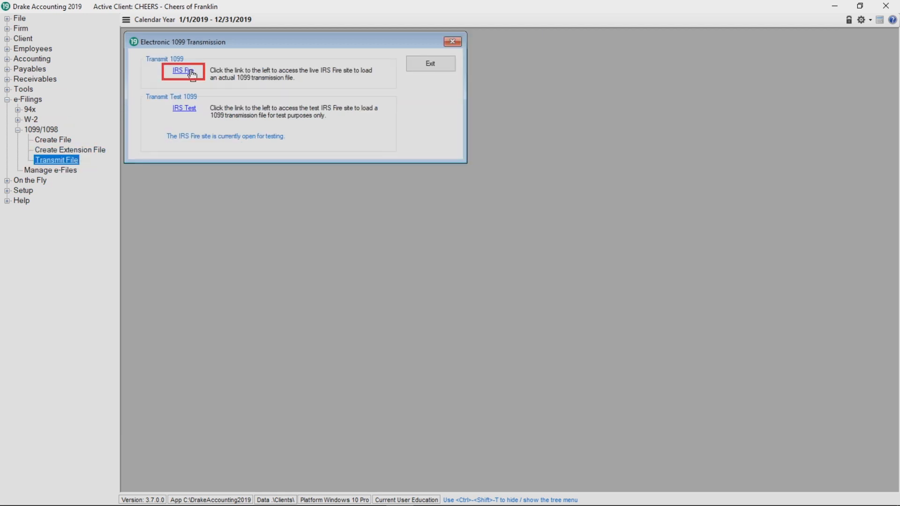